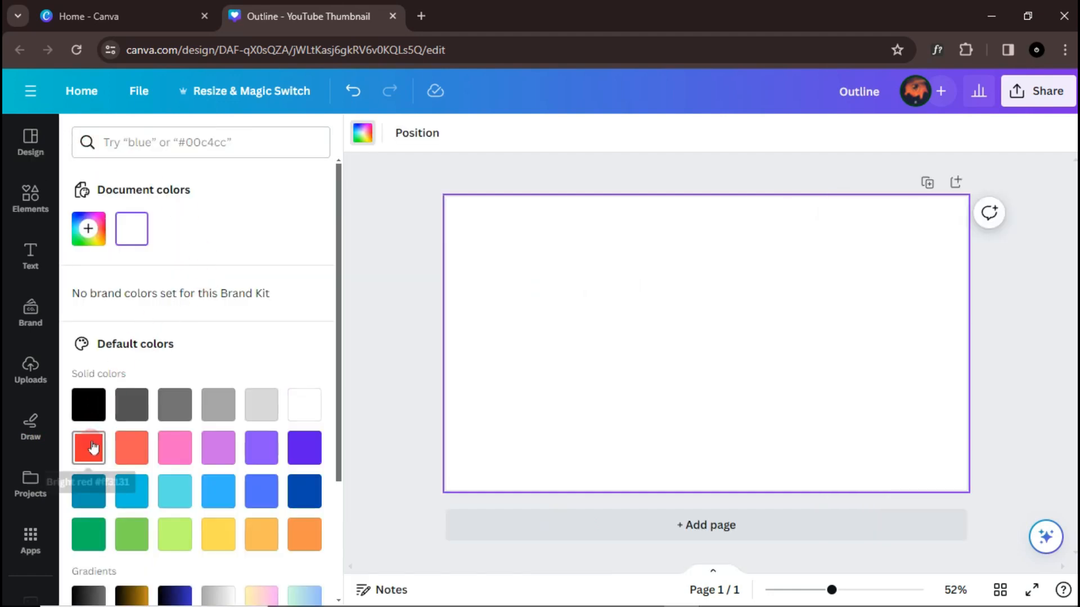
Step: Fill the page with red, add the smiling man's office photo, and bring up its photo effects
left_click(87, 447)
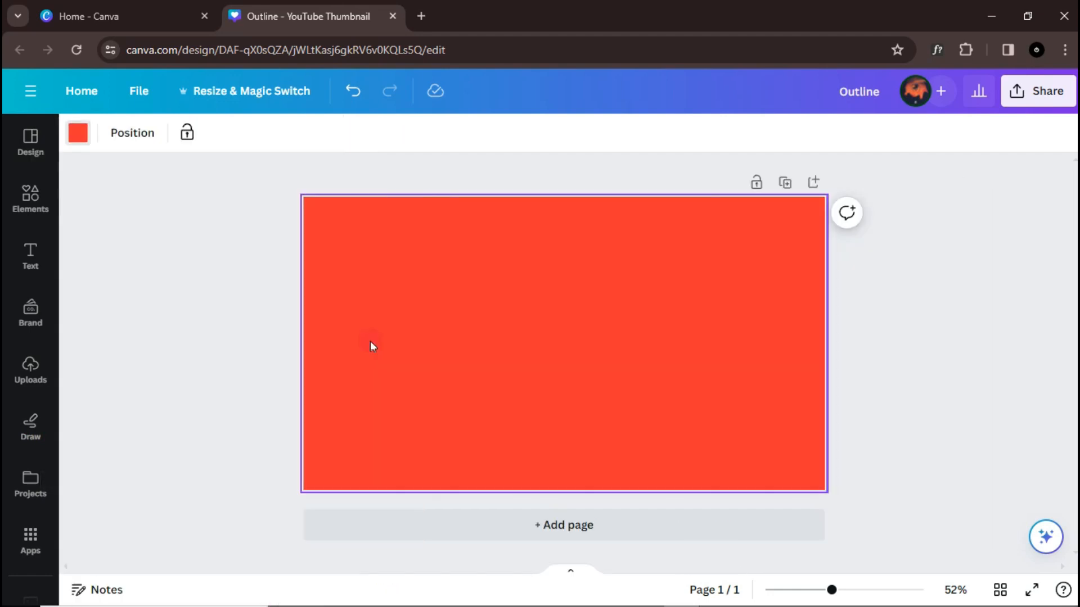
scroll("down", 3)
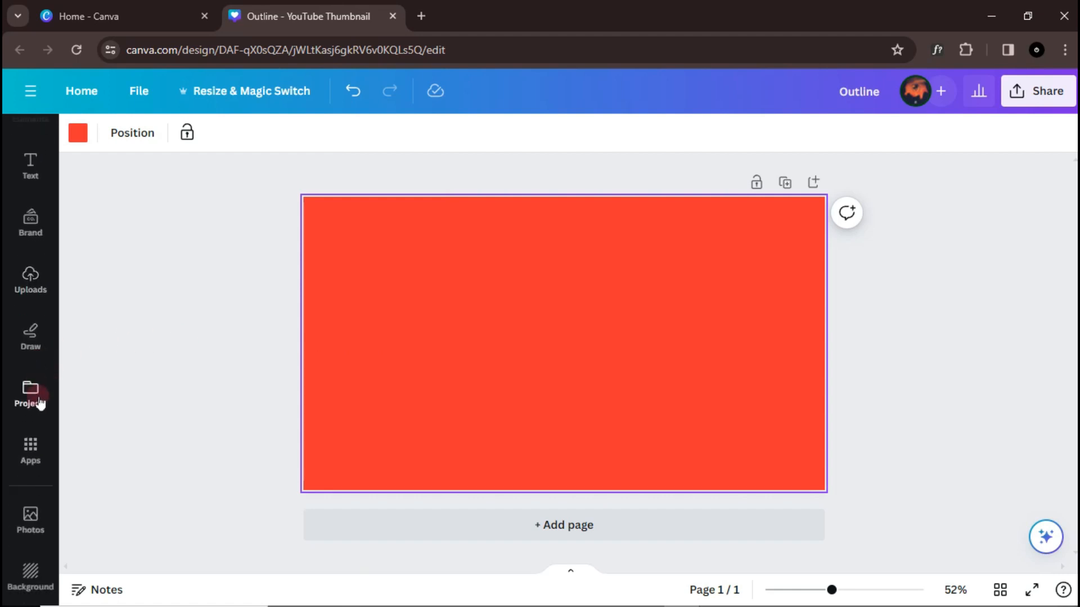
left_click(29, 519)
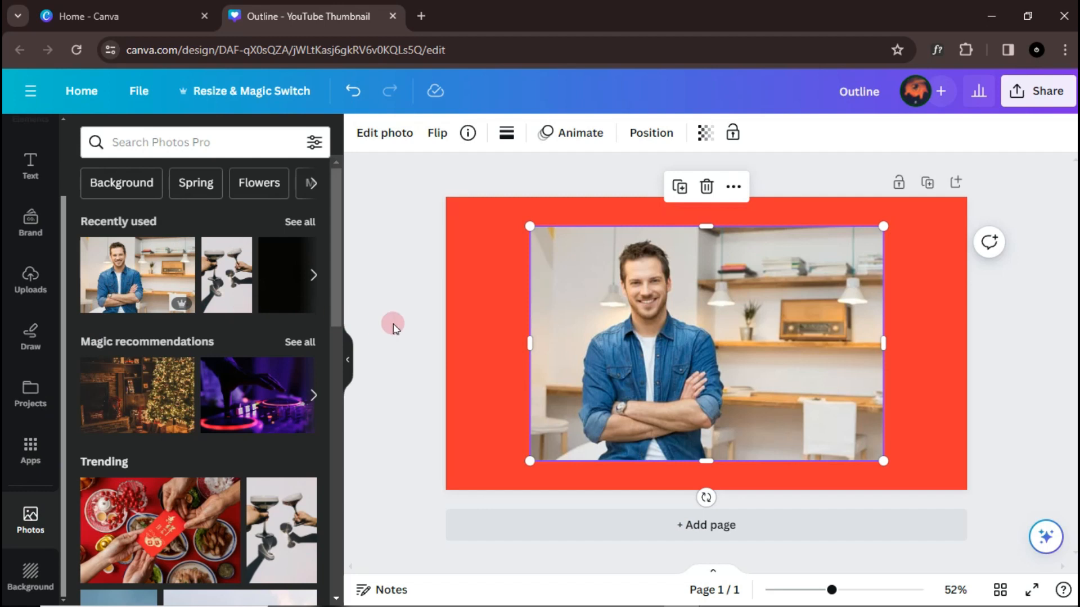
left_click(348, 359)
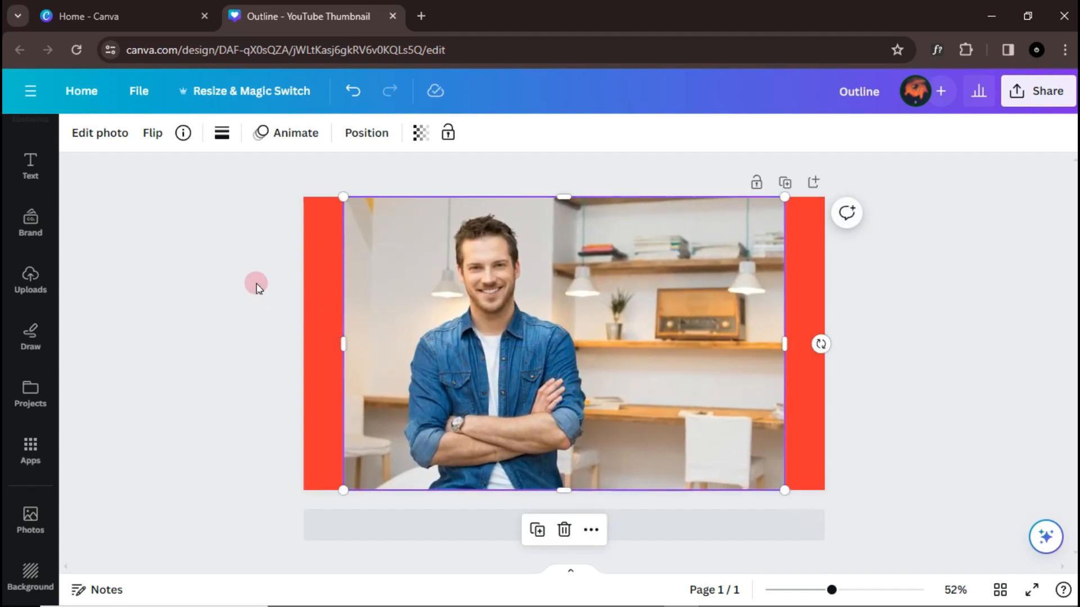
left_click(100, 133)
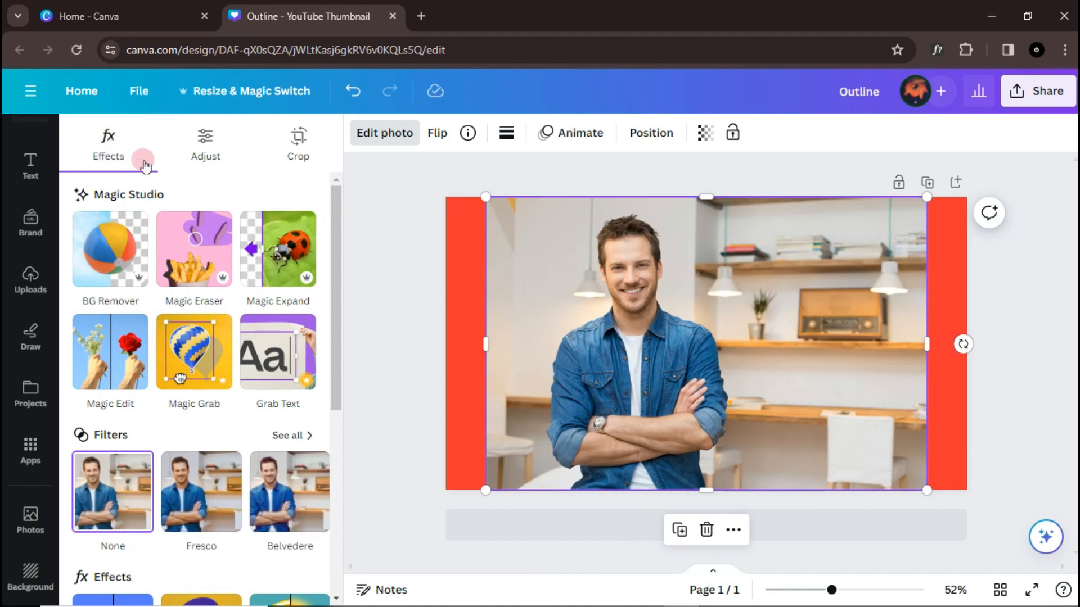
left_click(110, 248)
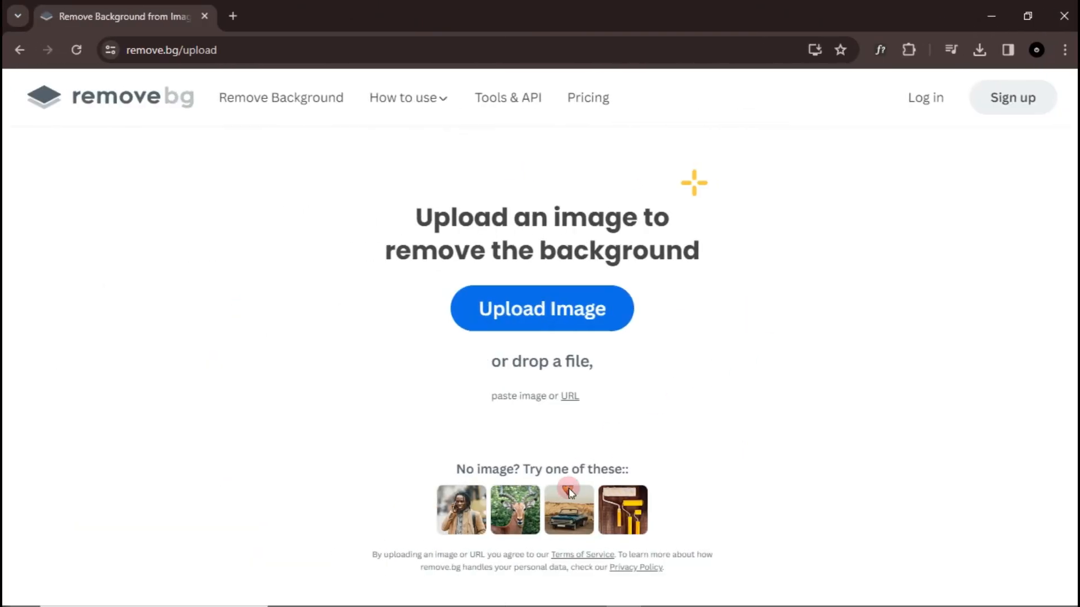
Step: Upload the man's photo to remove.bg to strip its office background
left_click(541, 308)
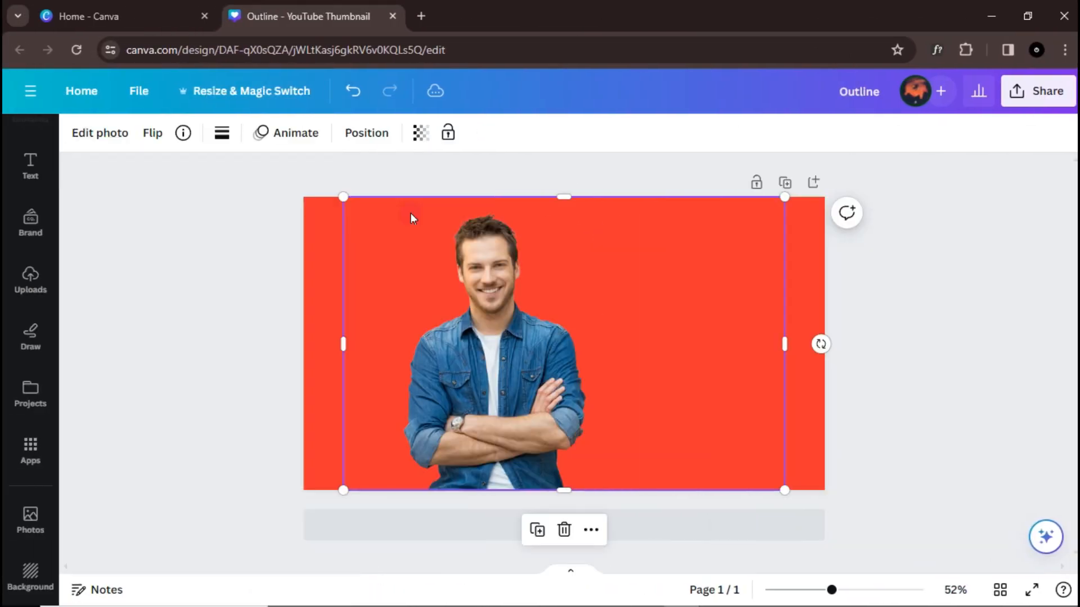
Step: Place the original office photo back and tint it with the Cherry duotone preset
left_click(29, 517)
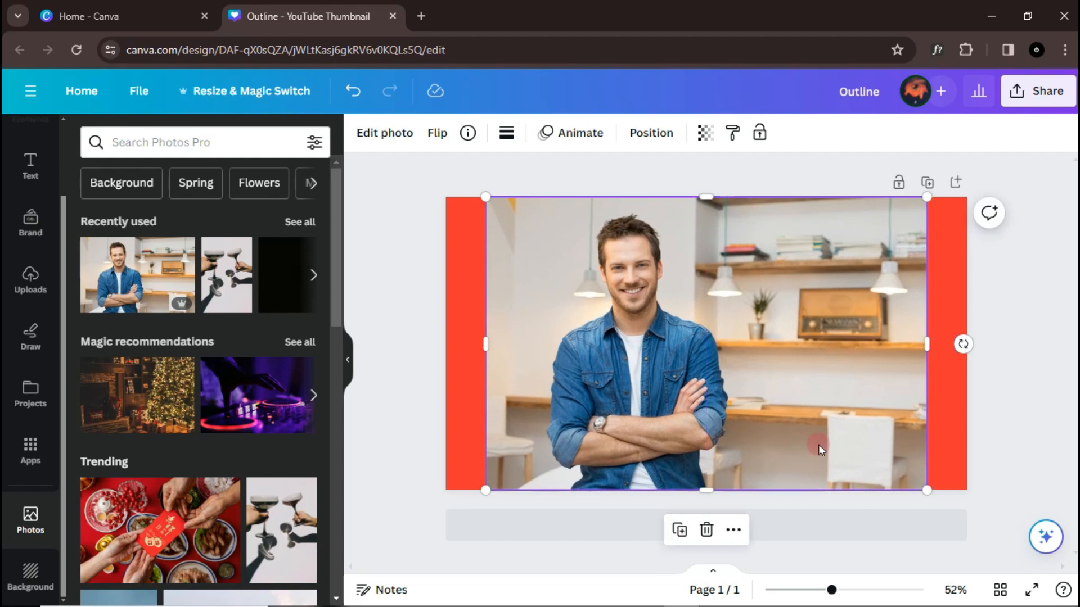
left_click(385, 133)
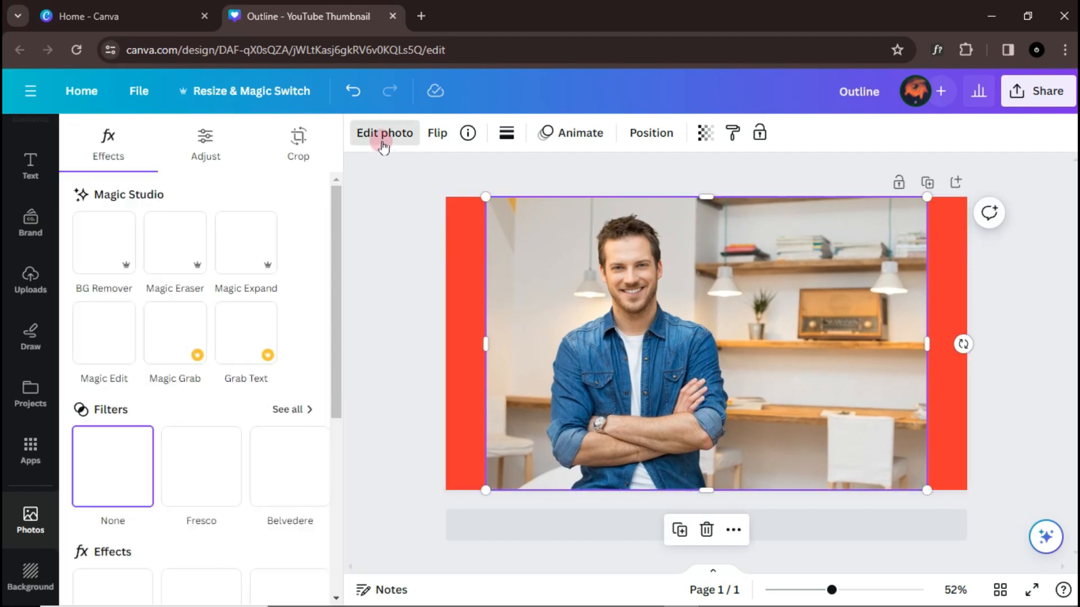
scroll("down", 3)
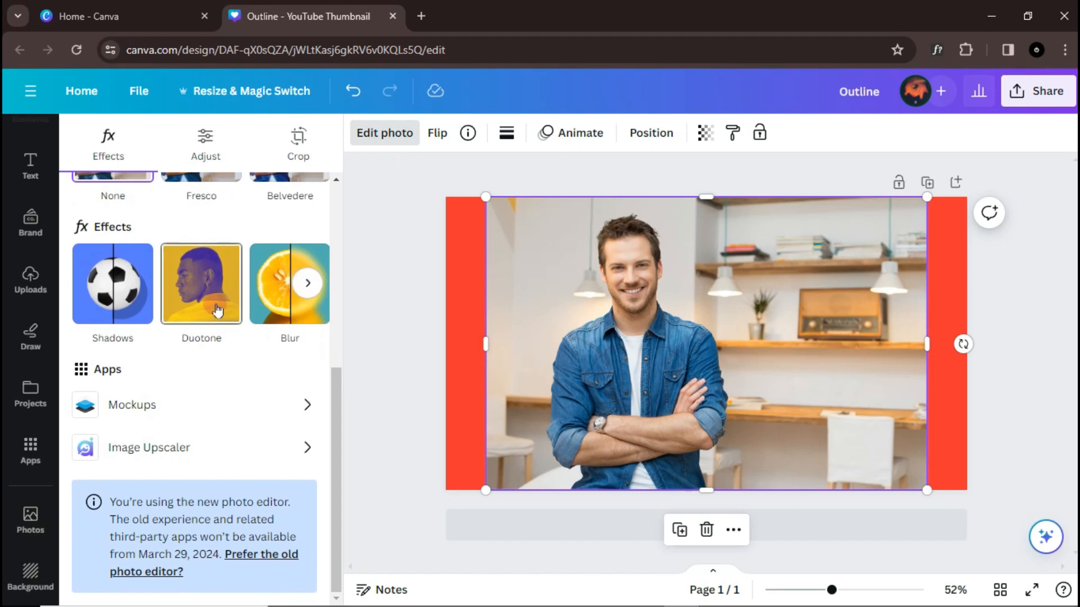
left_click(201, 284)
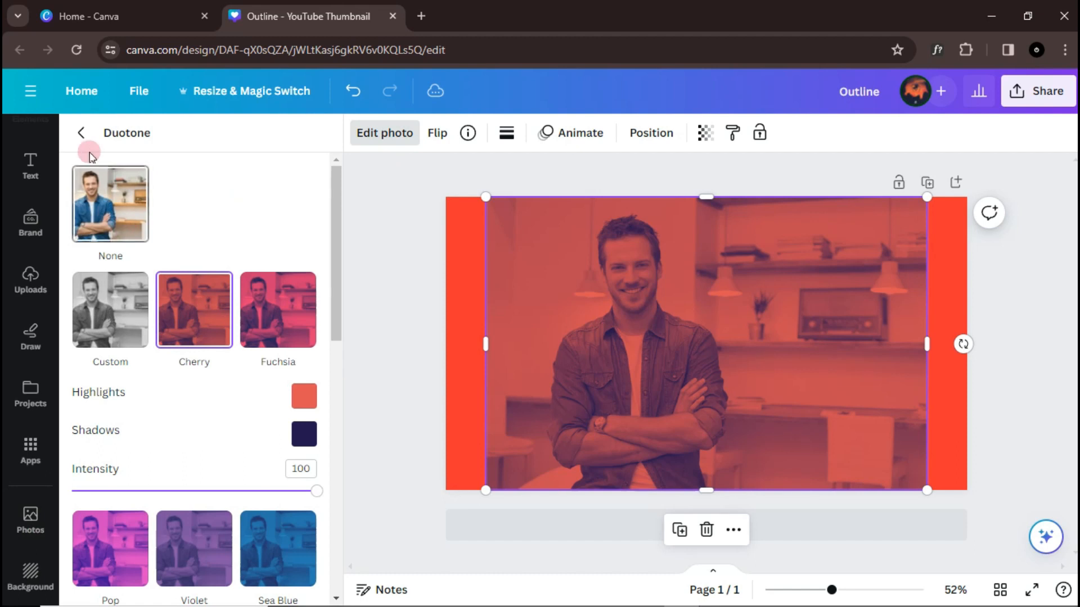
Step: Remove the photo's background and set the duotone shadows to #FFFFFF for a white silhouette
left_click(81, 133)
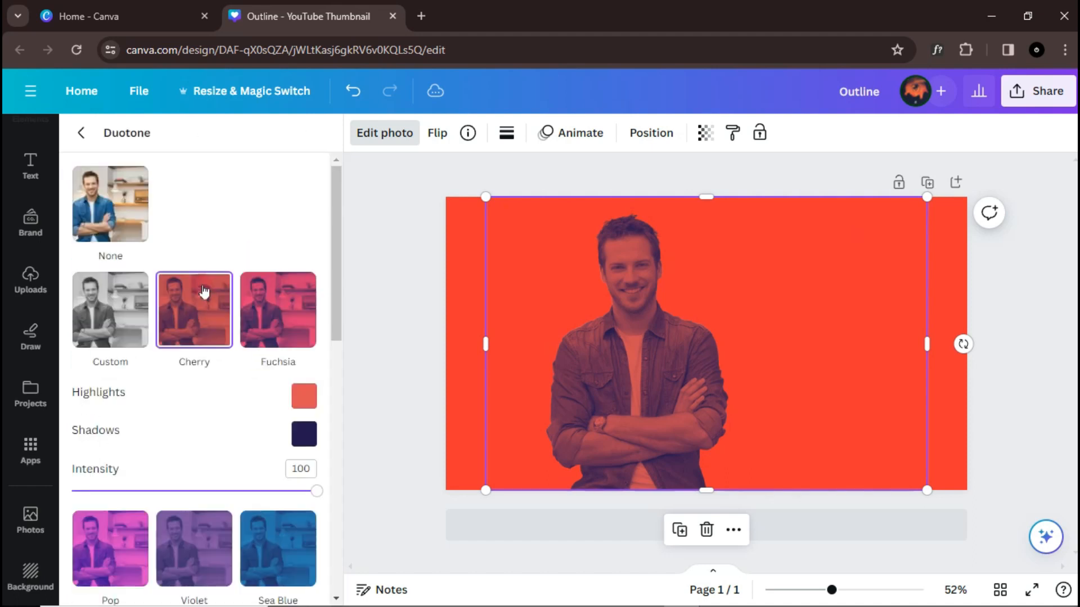
left_click(304, 396)
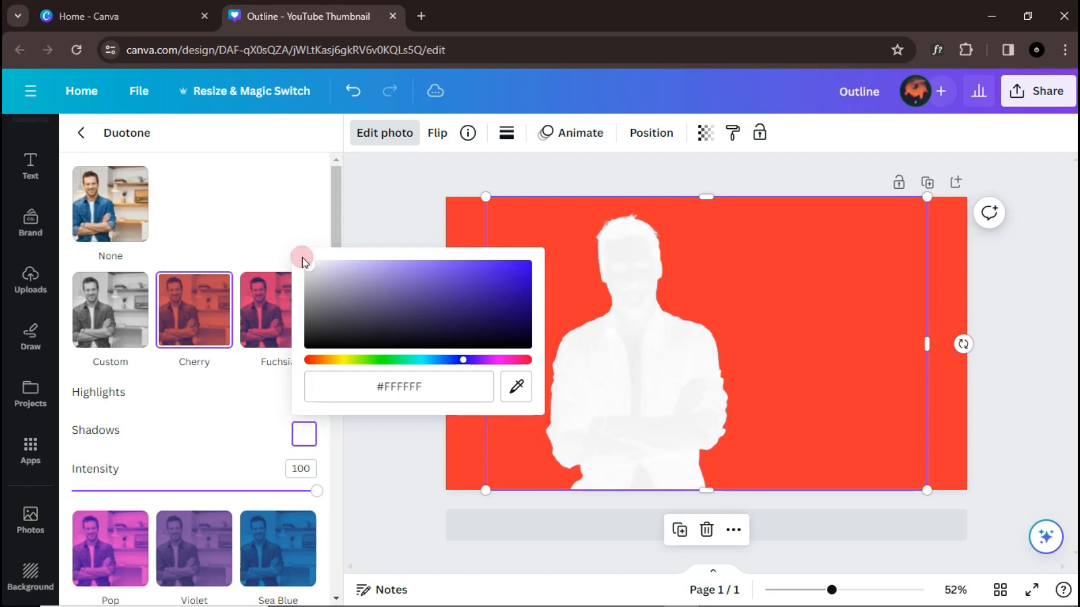
left_click(29, 518)
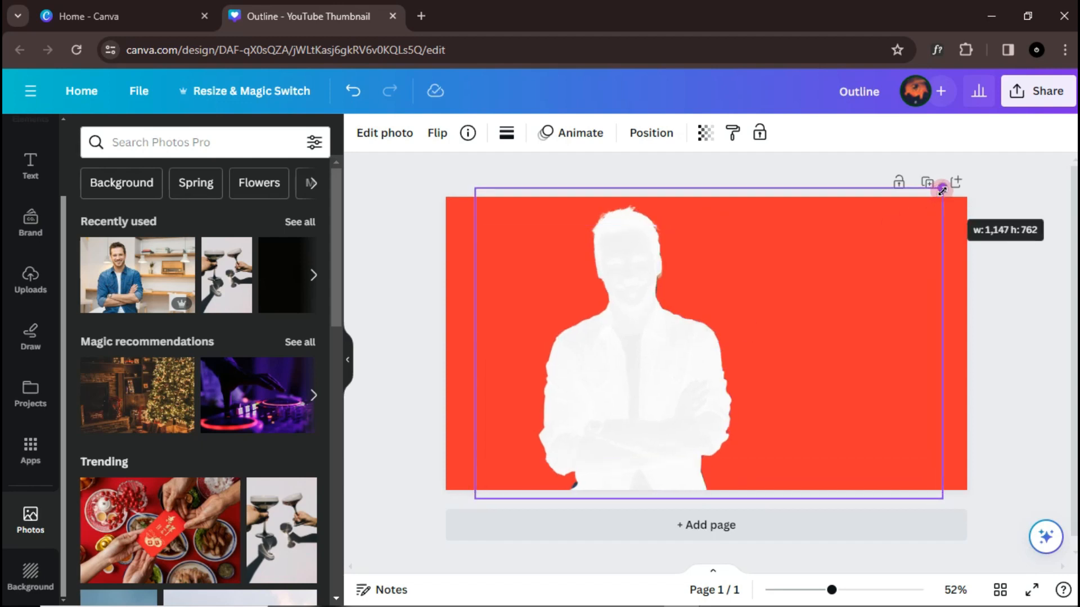
Step: Layer the colour cut-out above the white silhouette, then add a second red page
left_click(650, 133)
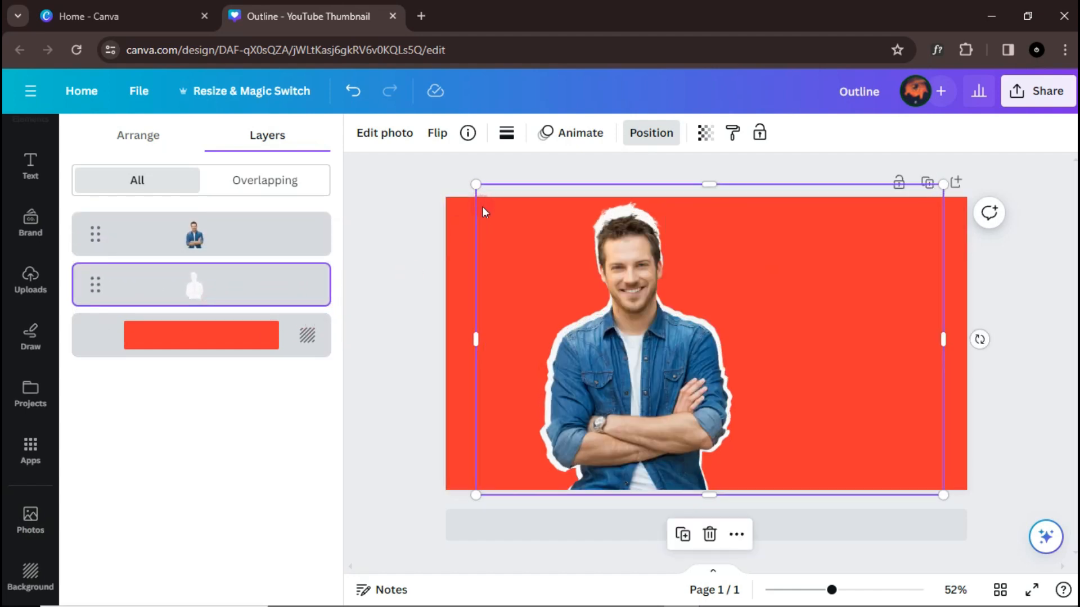
left_click(30, 517)
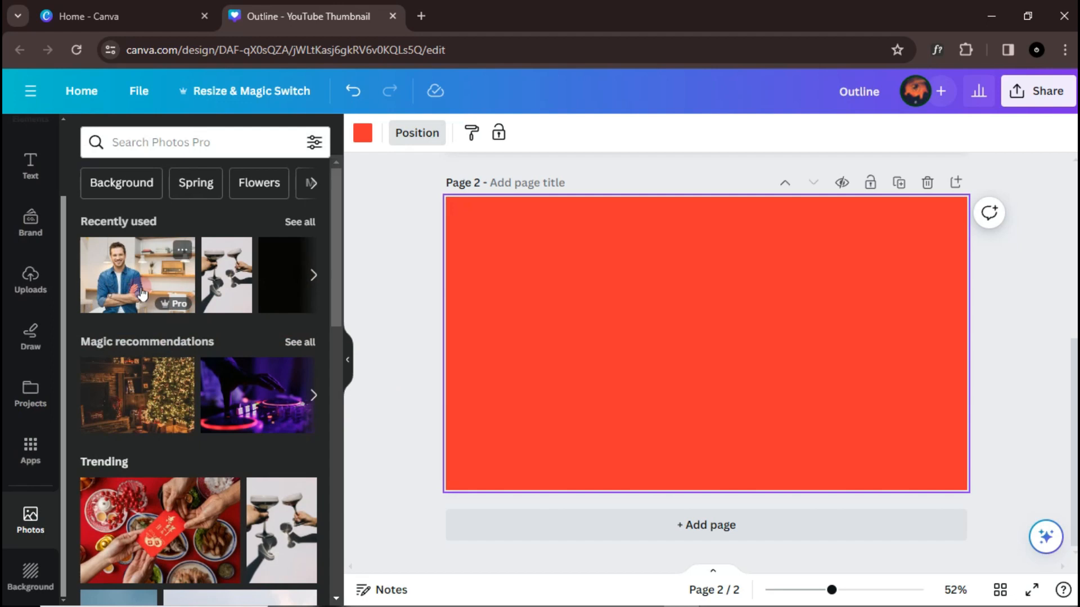
Step: Add the man's photo to page 2 and remove its background with BG Remover
left_click(137, 275)
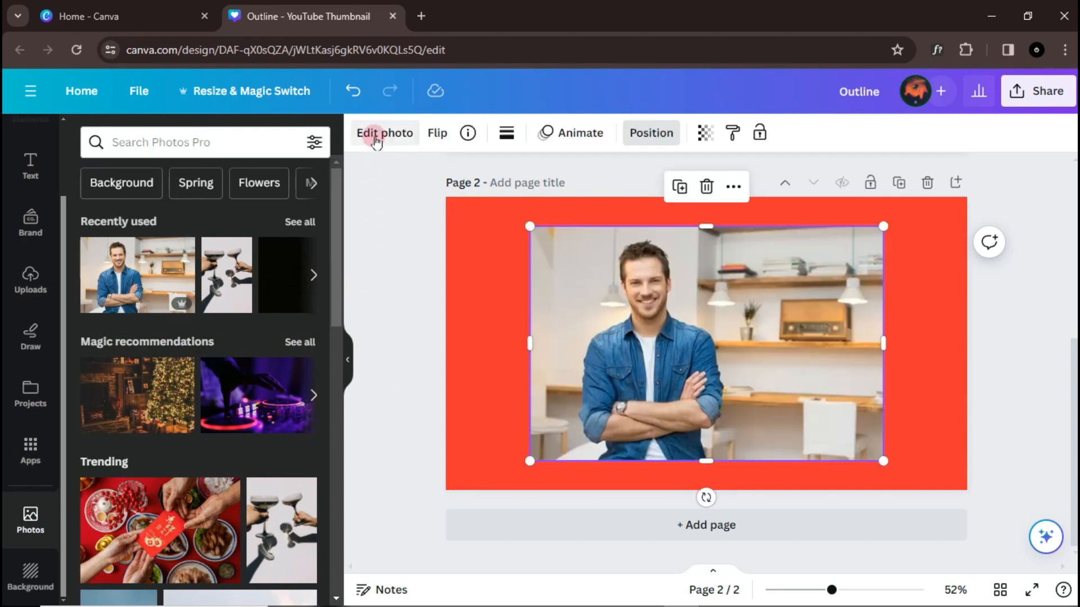
left_click(385, 133)
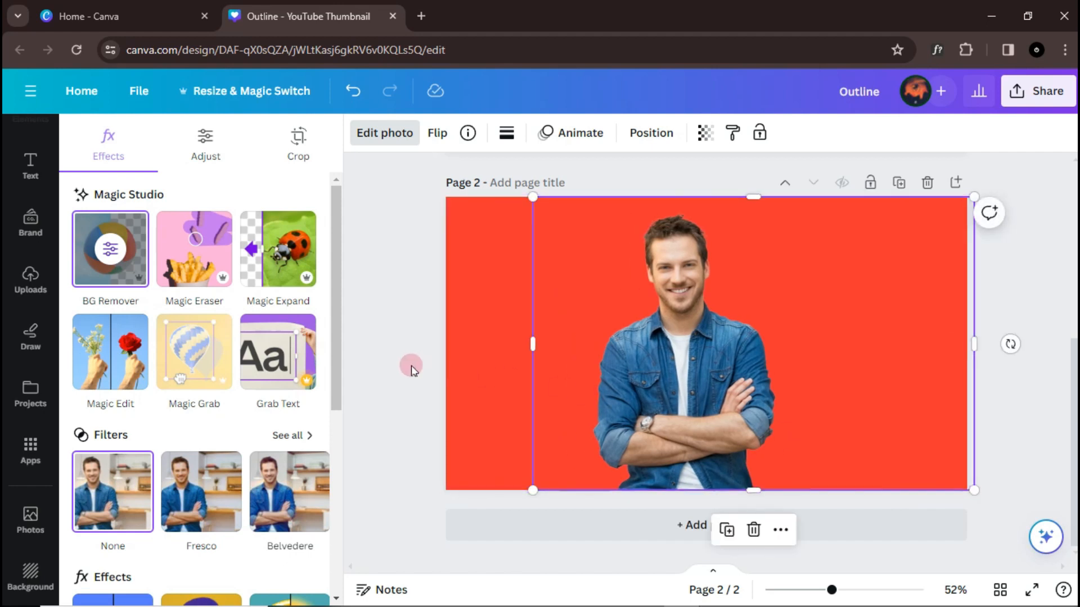
scroll("down", 3)
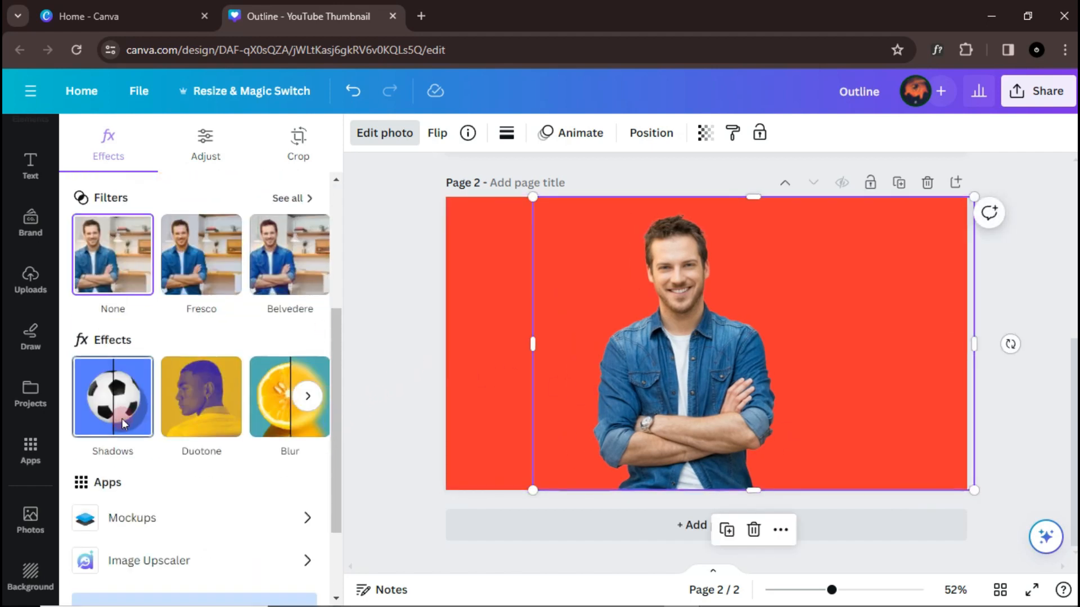
Step: Apply a Glow shadow with Blur 0, Distance 0, Intensity 100 and white colour to the cut-out
left_click(112, 397)
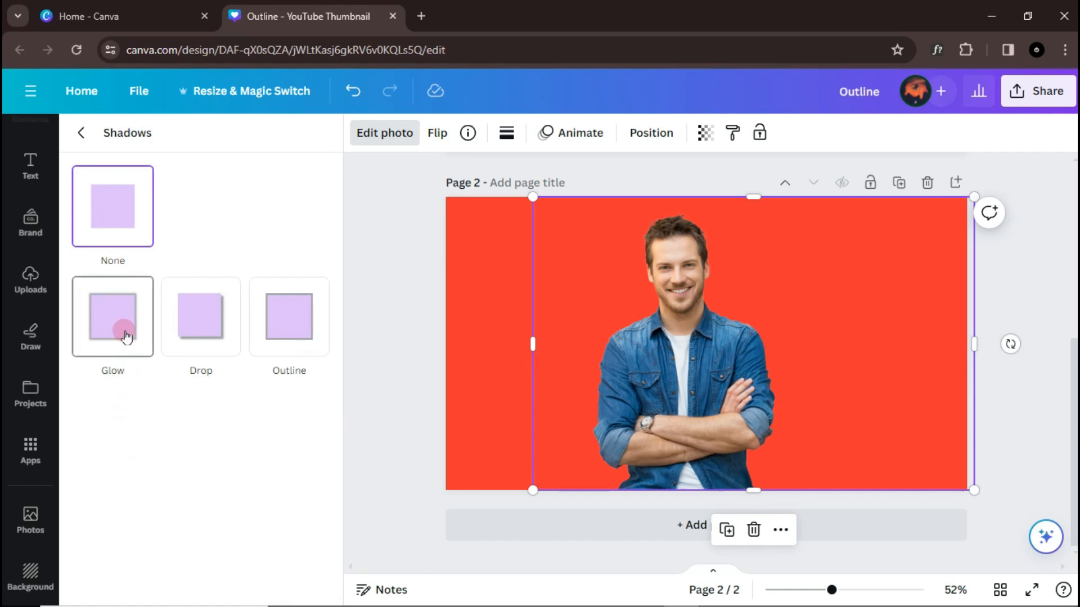
left_click(112, 317)
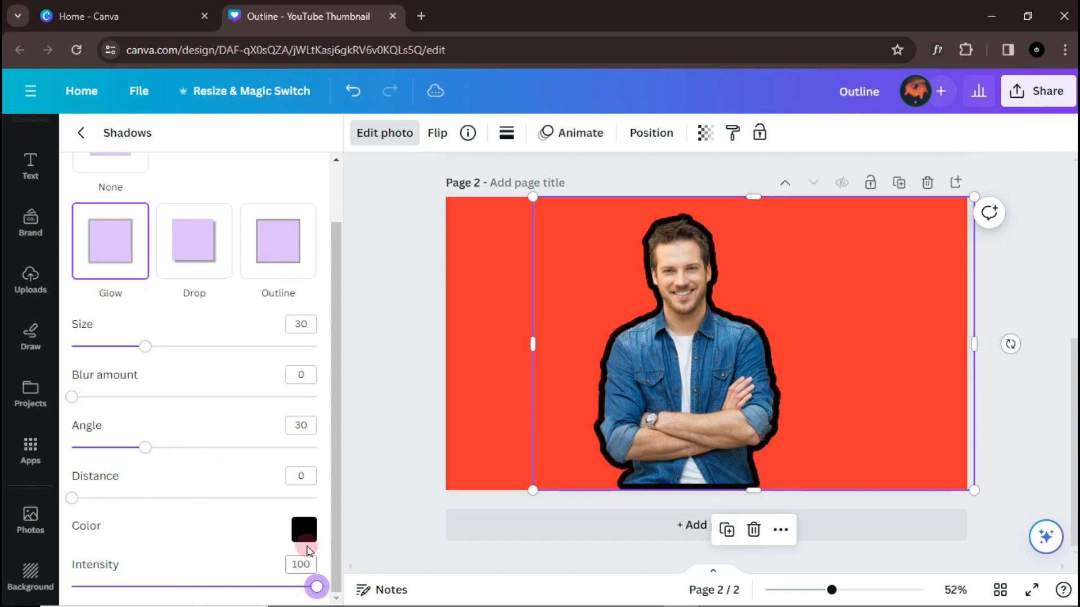
left_click(303, 530)
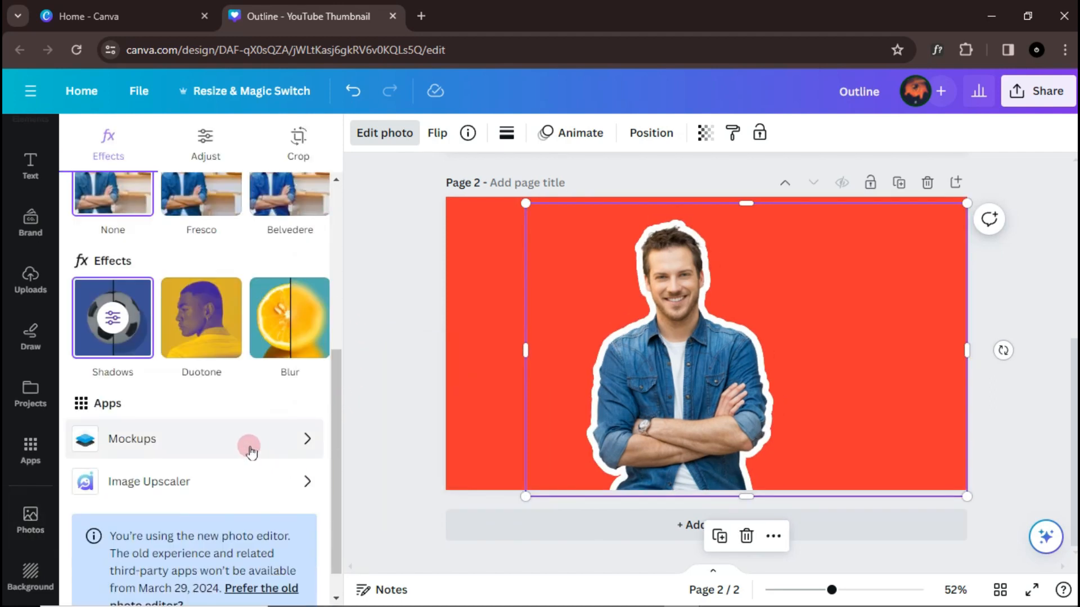
left_click(112, 317)
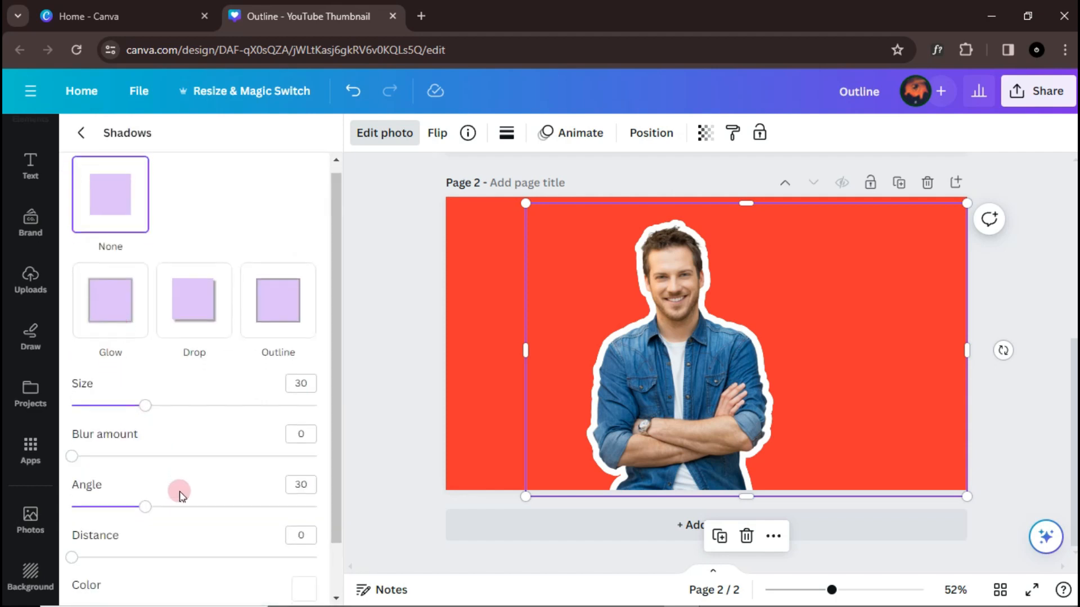